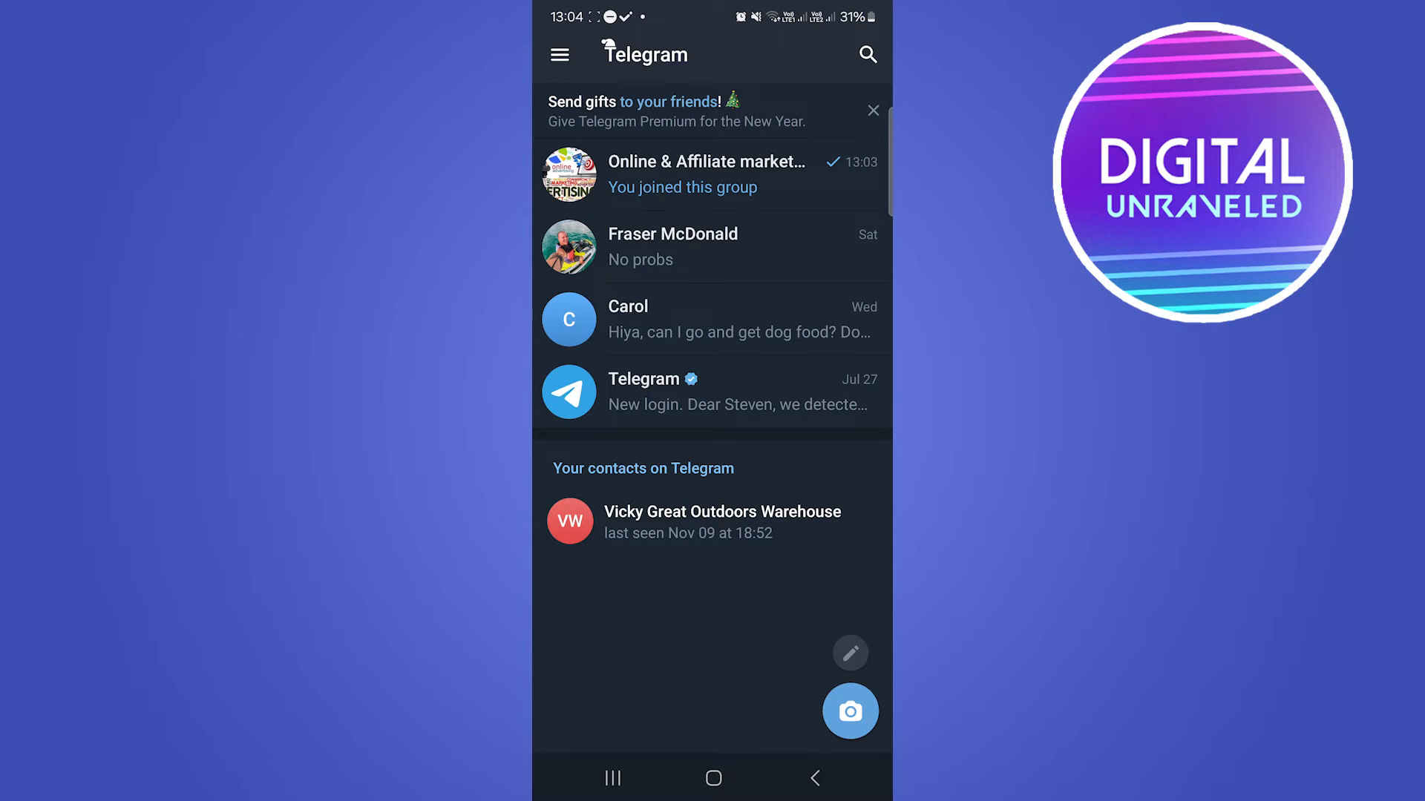
Step: Open the Online & Affiliate marketing group and leave it from its actions menu
left_click(707, 174)
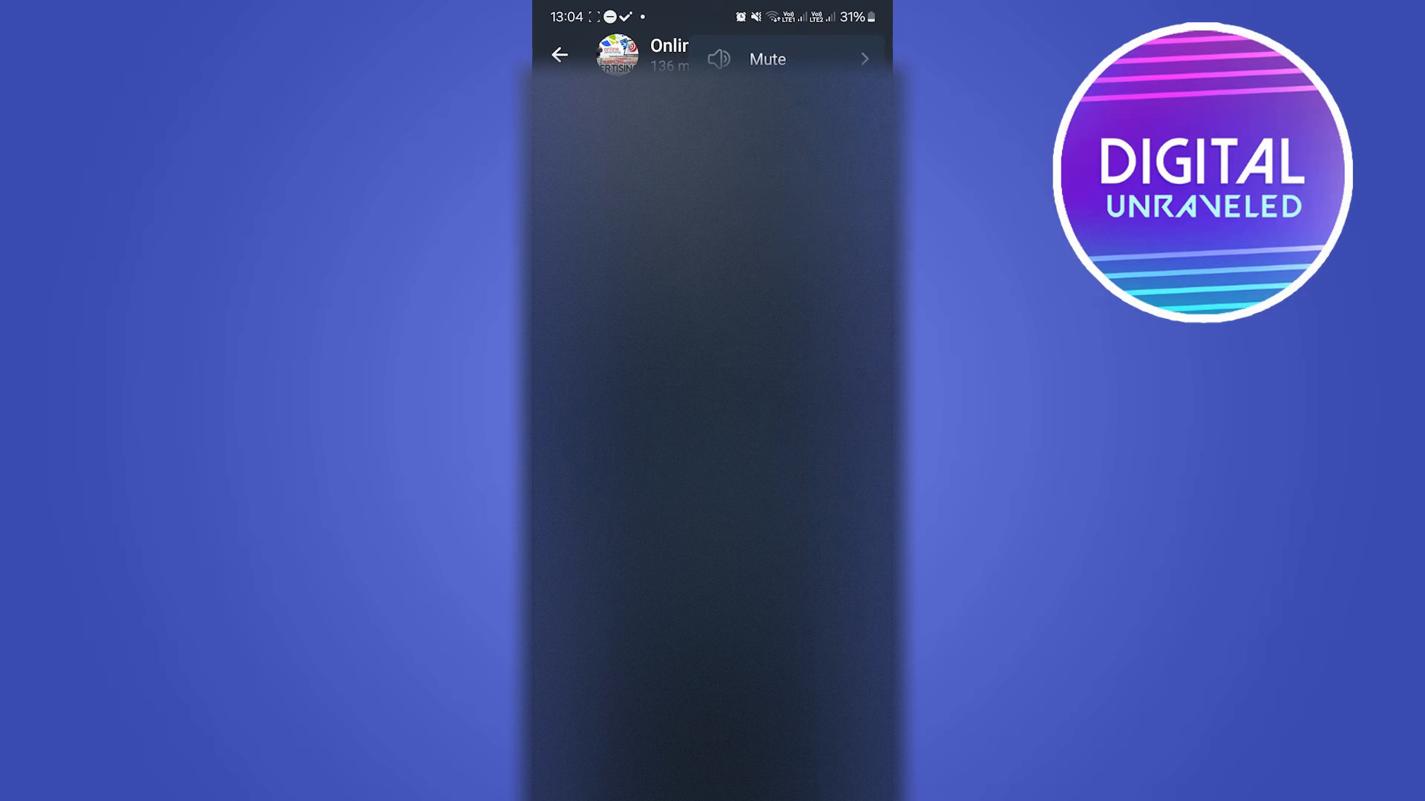
left_click(560, 56)
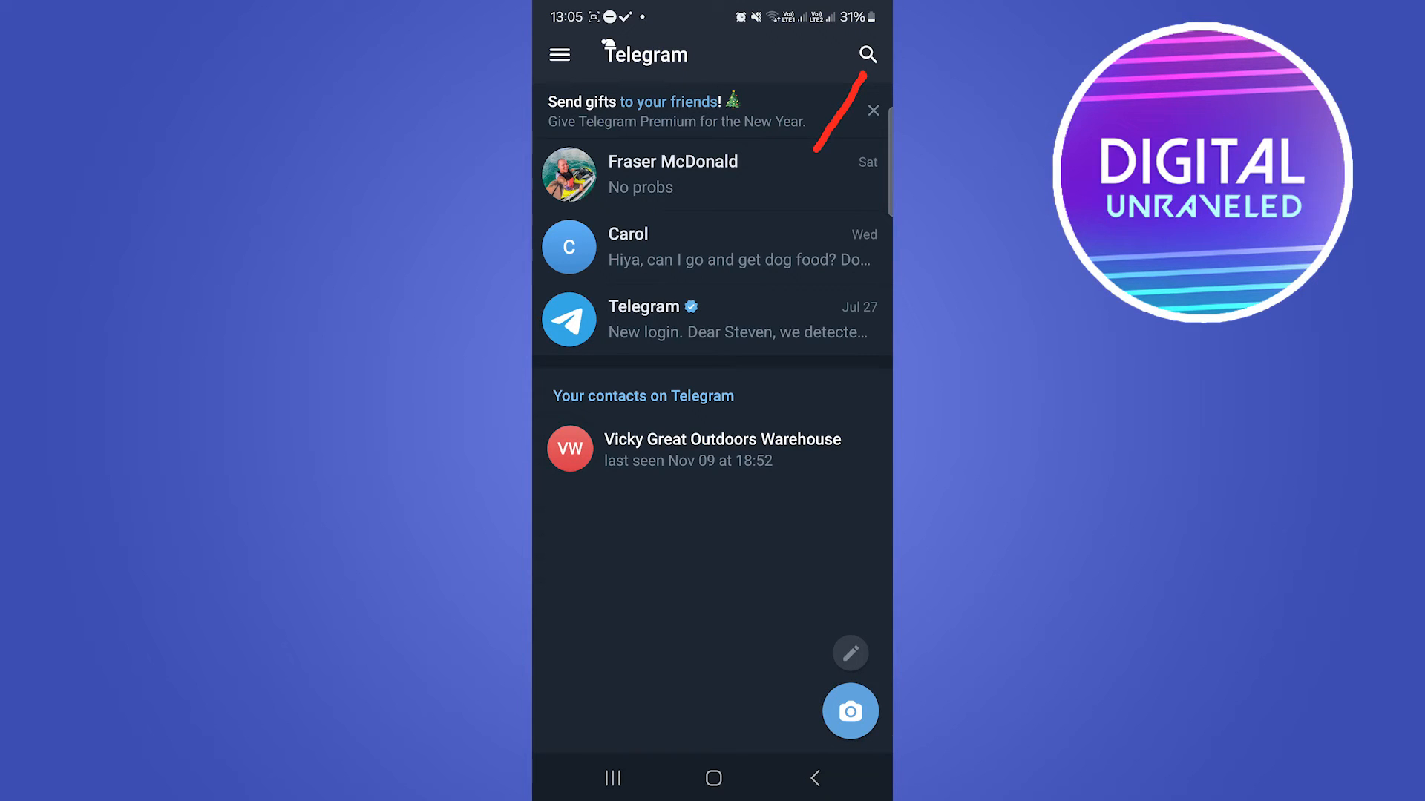
Step: Search 'affiliate marketing' and open the Online & Affiliate marketing group from global results
left_click(870, 54)
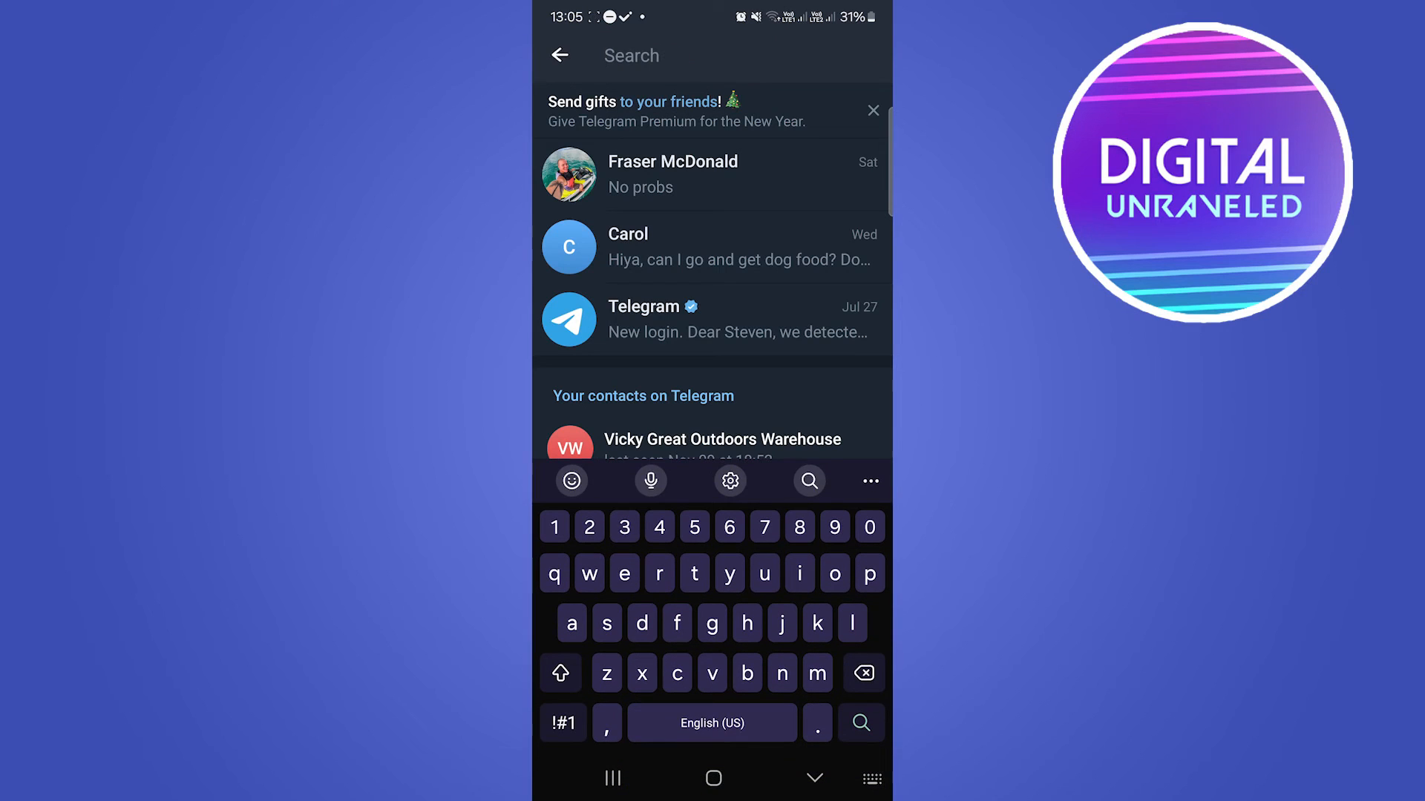
type("affiliate marketing")
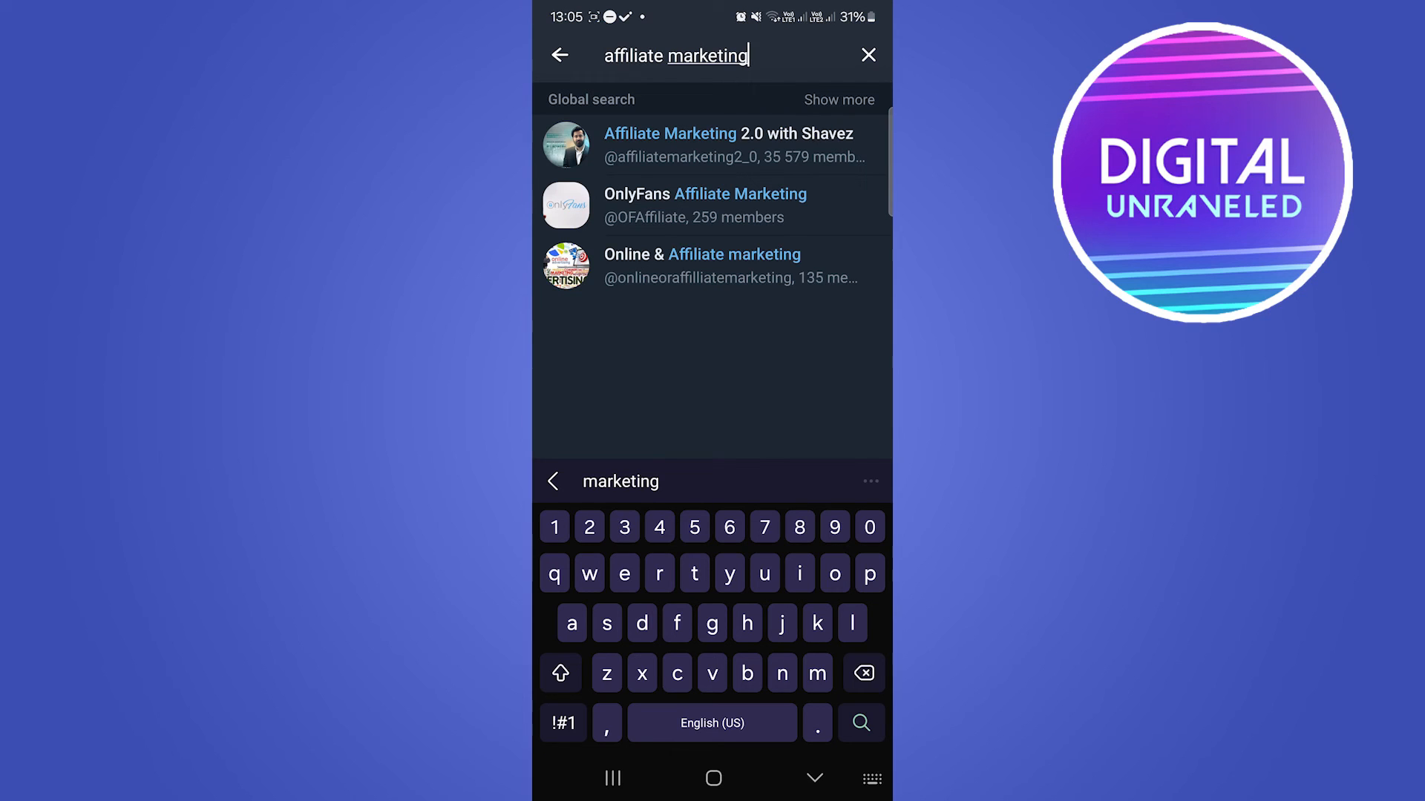
left_click(716, 266)
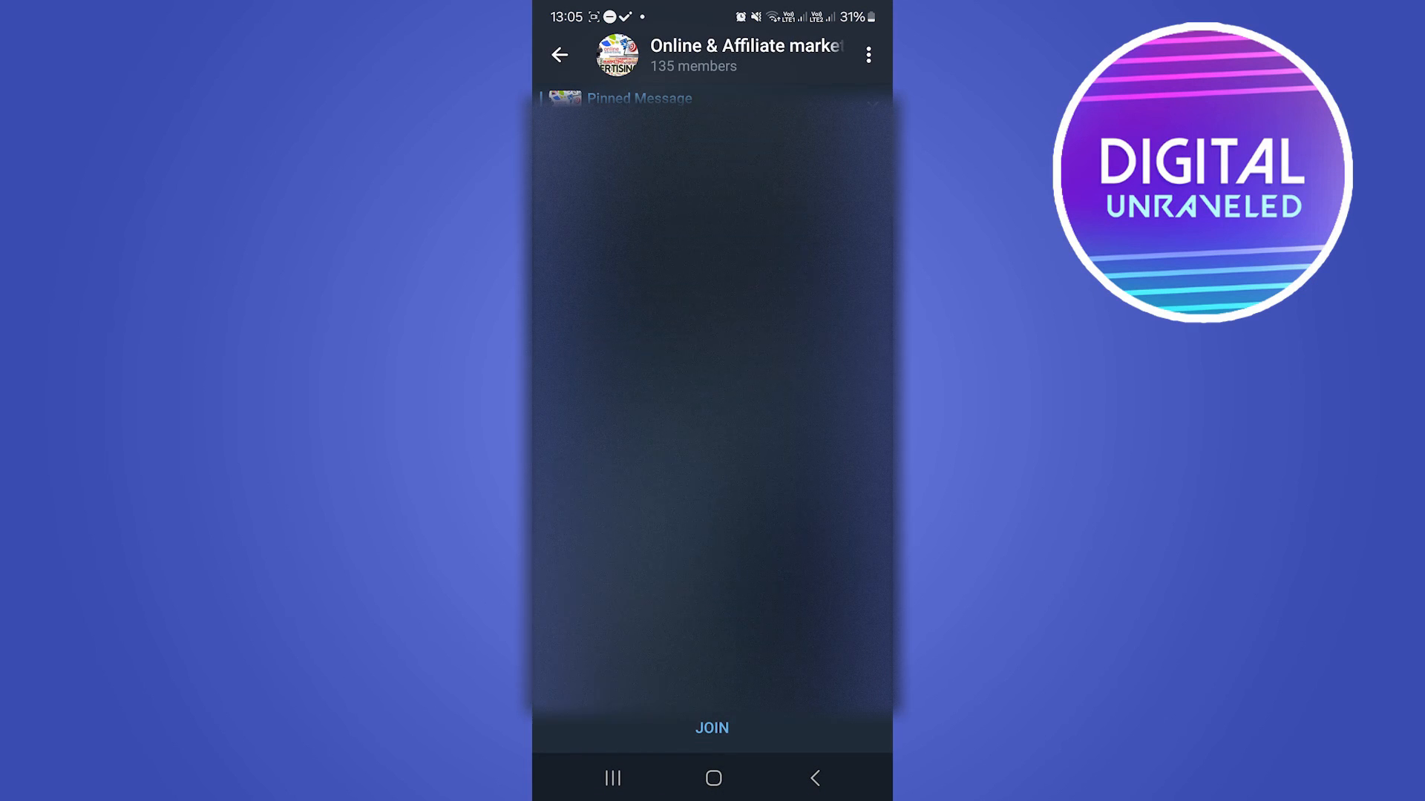
left_click(713, 729)
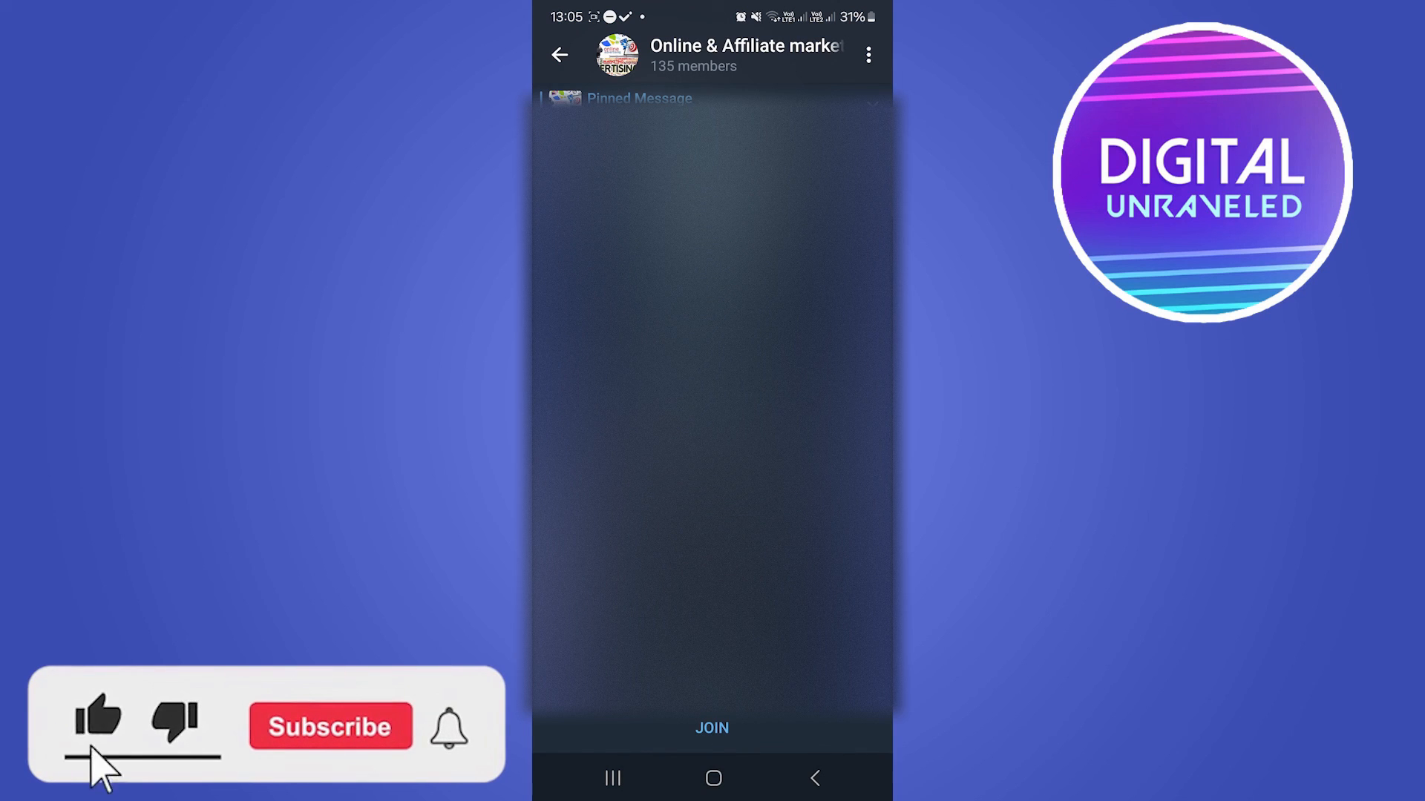
left_click(331, 726)
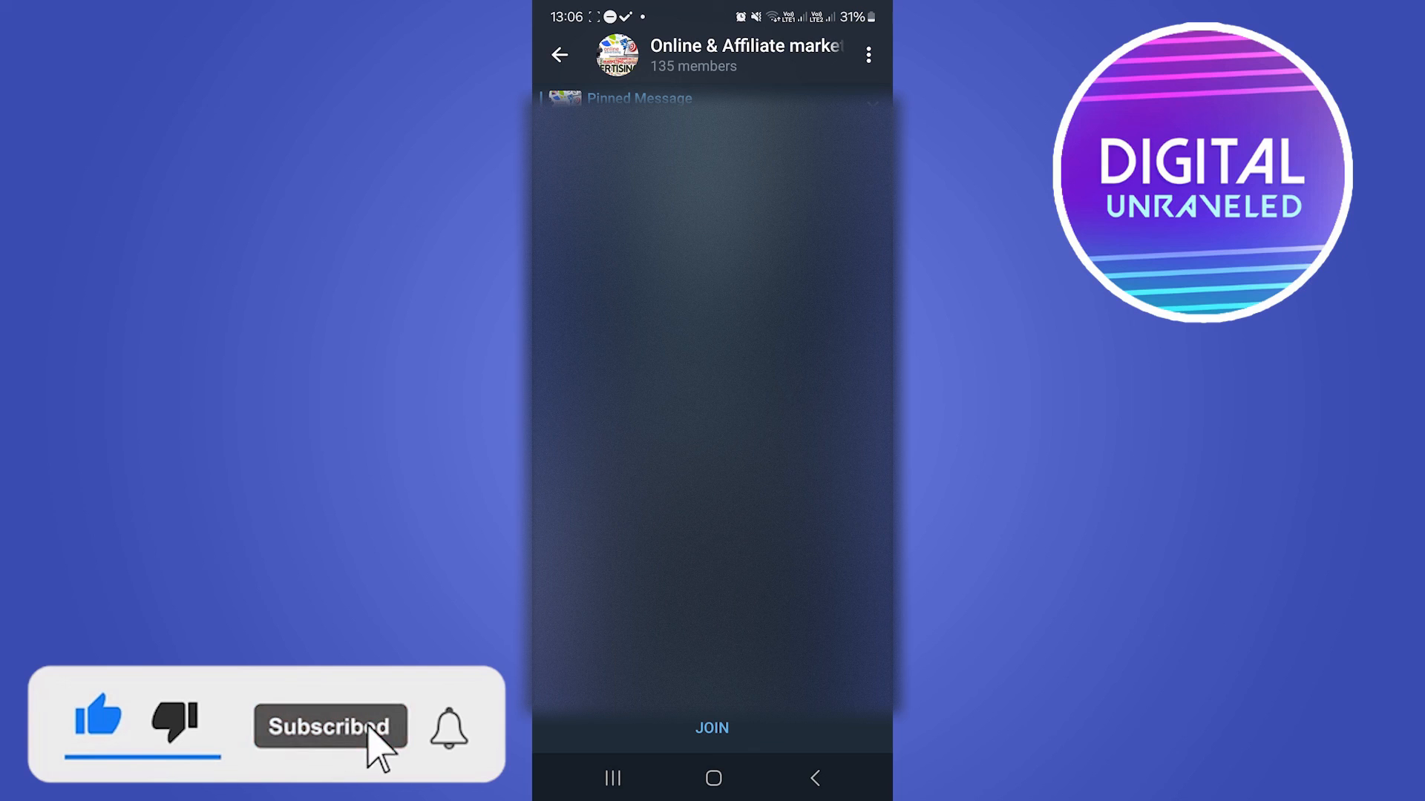